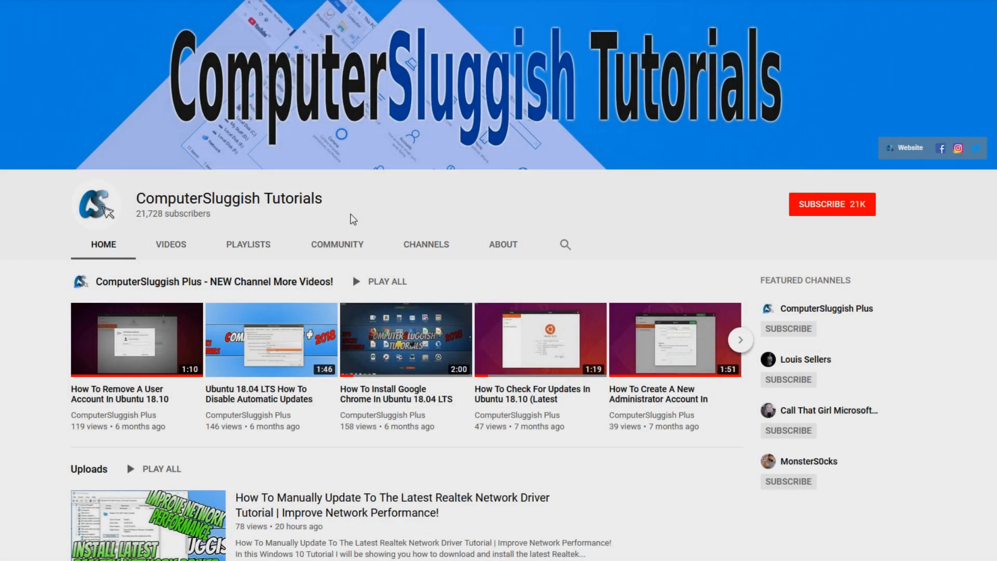
mouse_move(420, 201)
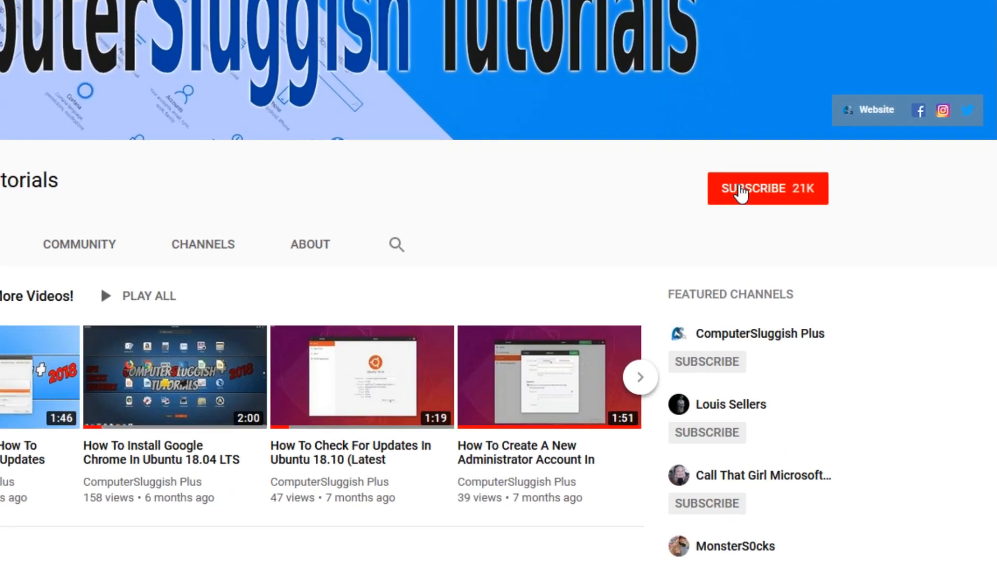
- Subscribe to the ComputerSluggish Tutorials channel
click(766, 188)
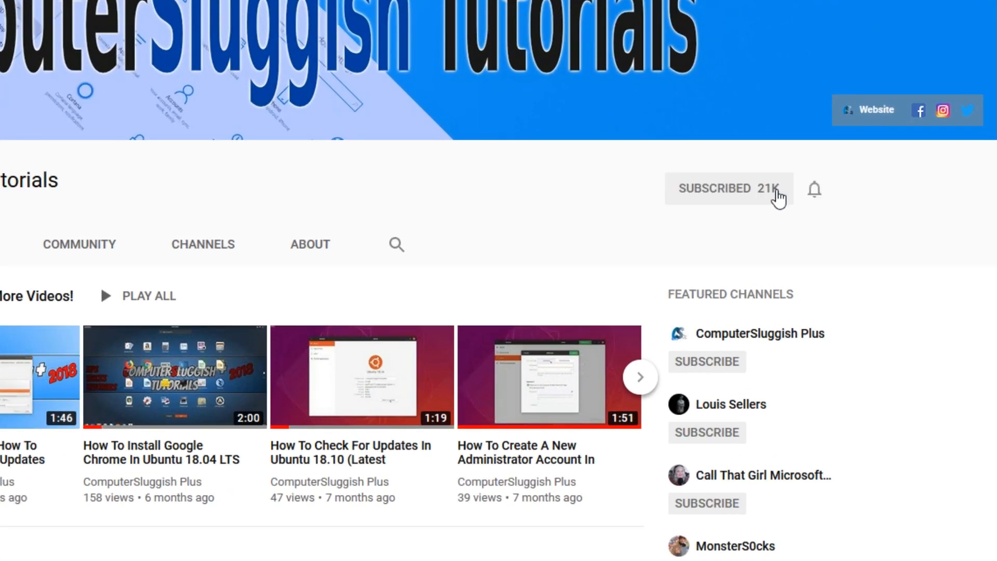
mouse_move(814, 189)
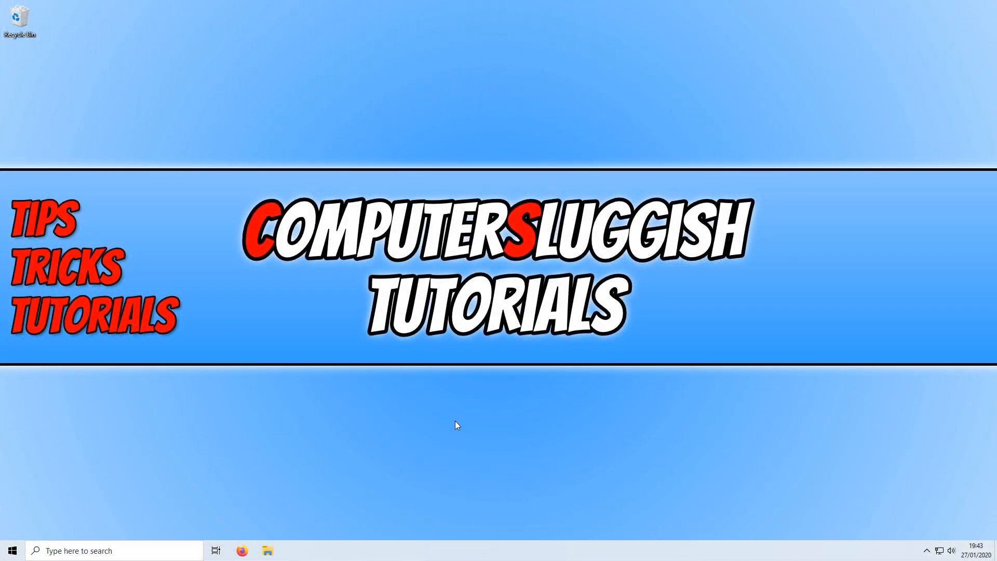
mouse_move(625, 353)
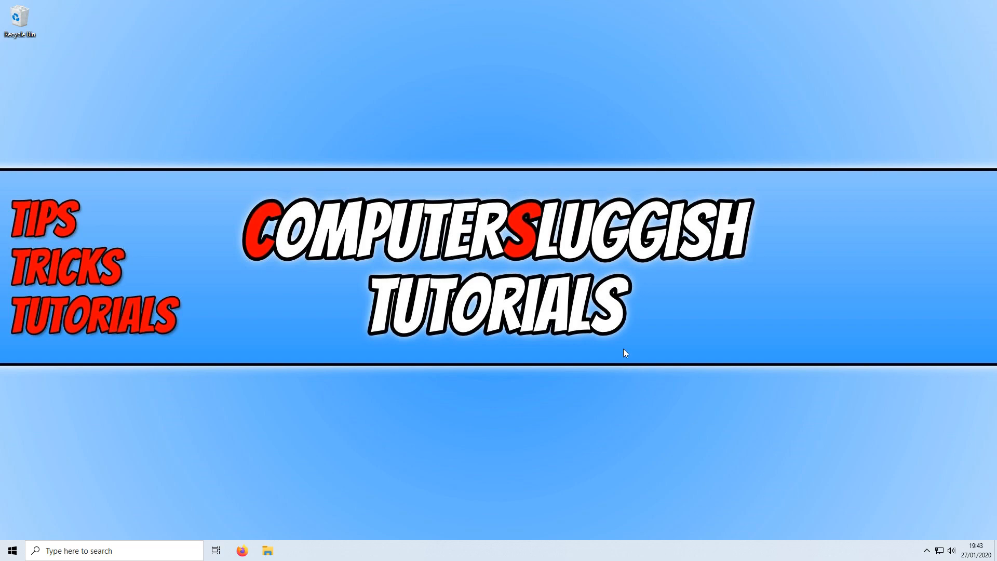
mouse_move(488, 545)
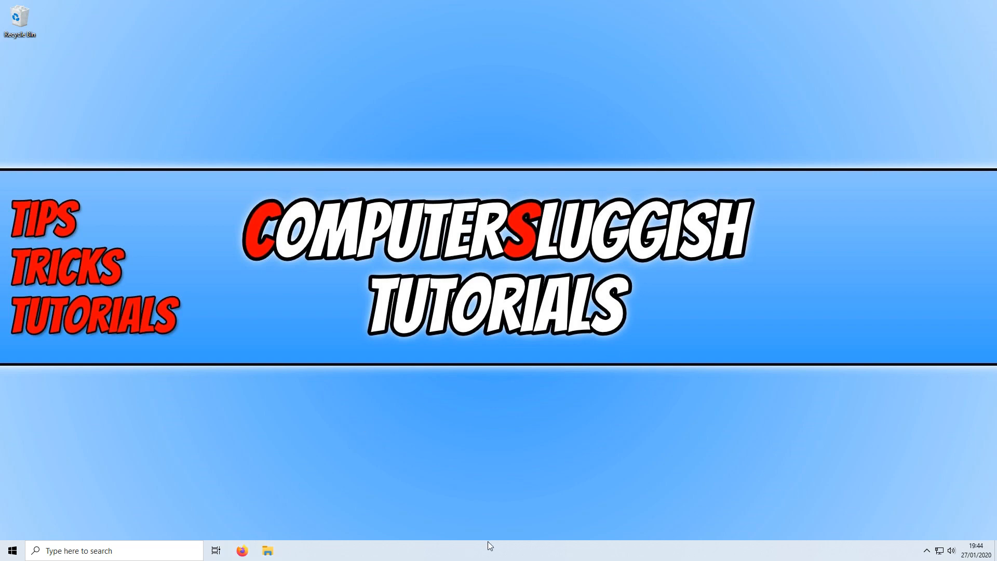
mouse_move(577, 548)
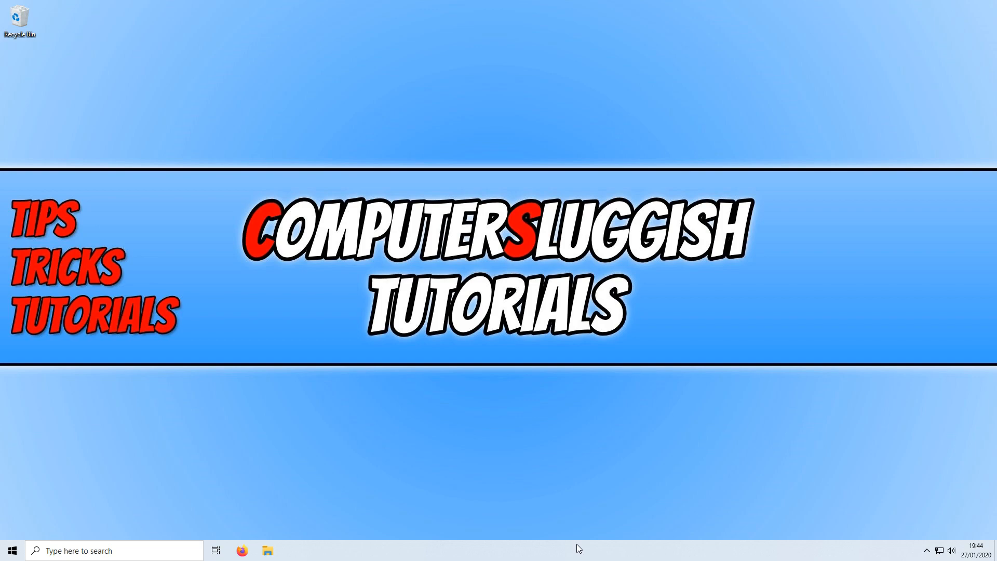
mouse_move(54, 257)
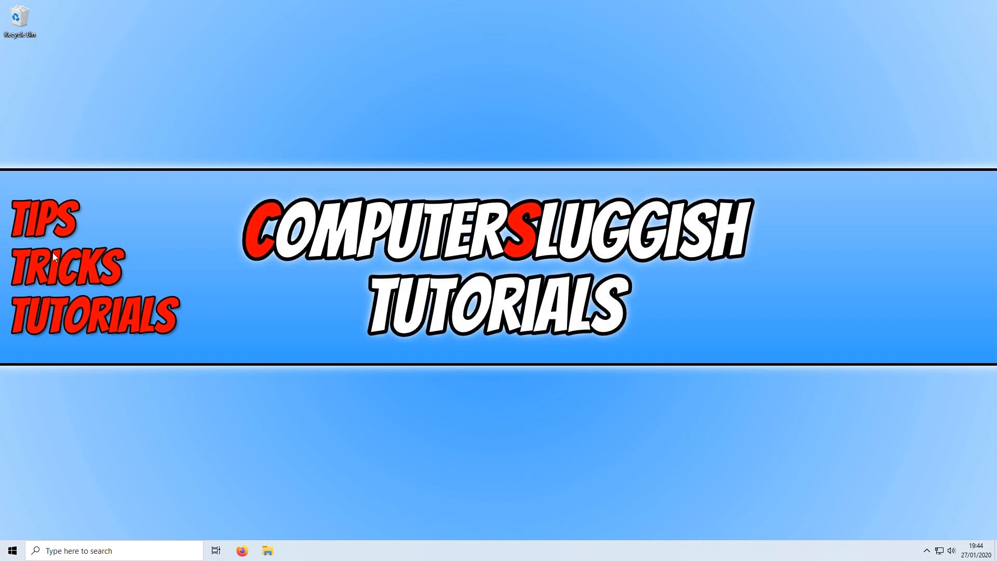
mouse_move(825, 264)
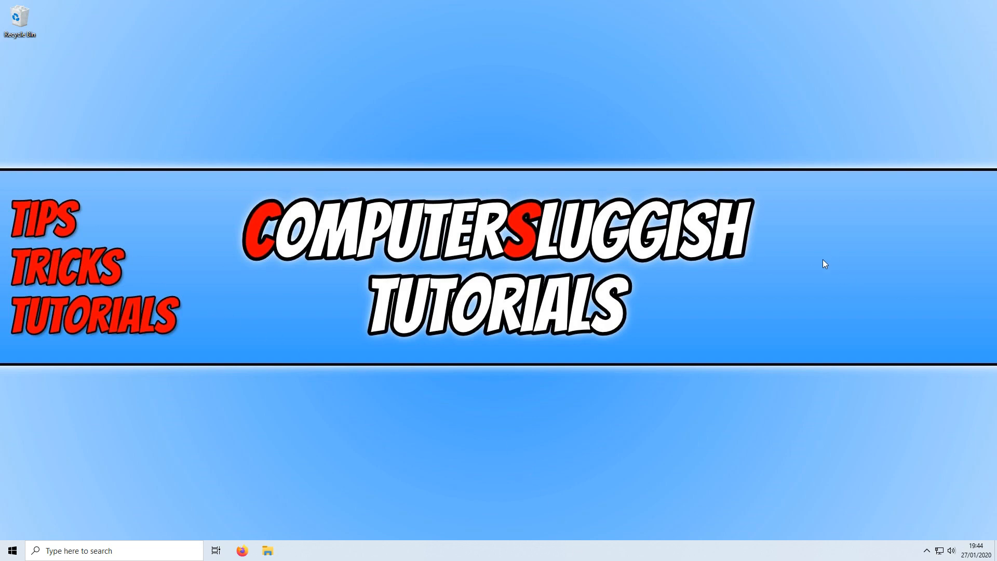
mouse_move(621, 281)
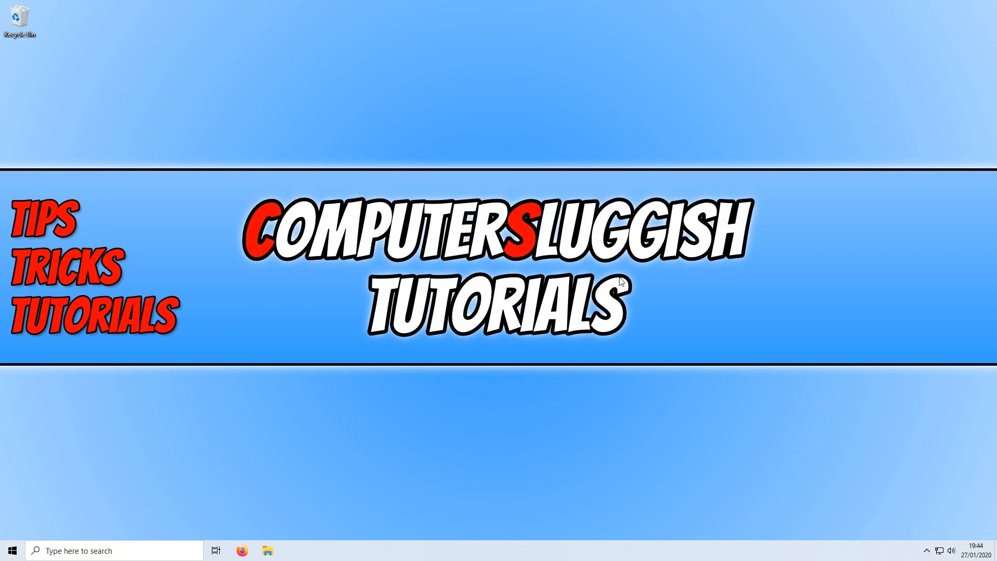
mouse_move(540, 554)
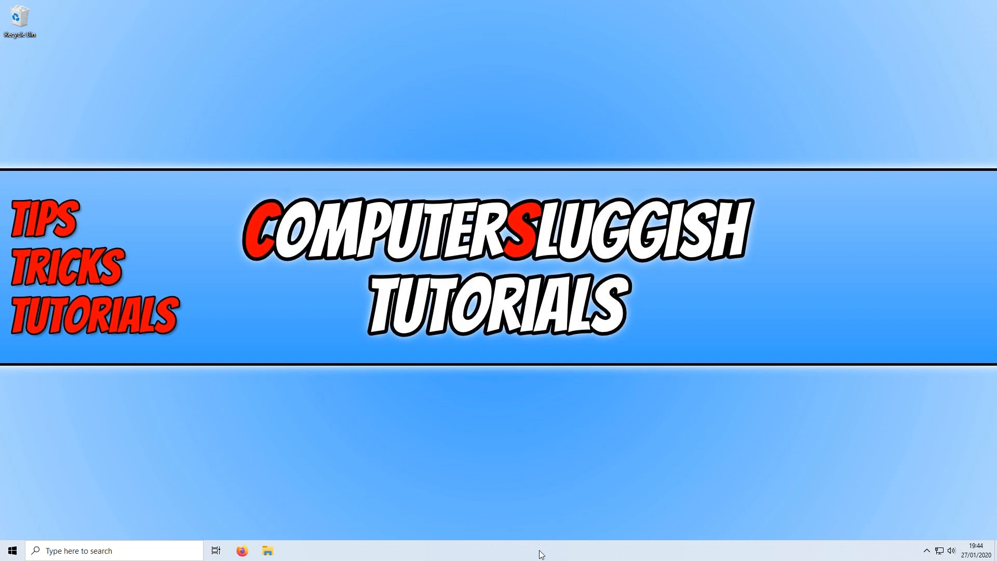
- Uncheck 'Lock the taskbar' from the taskbar's right-click menu
right_click(539, 550)
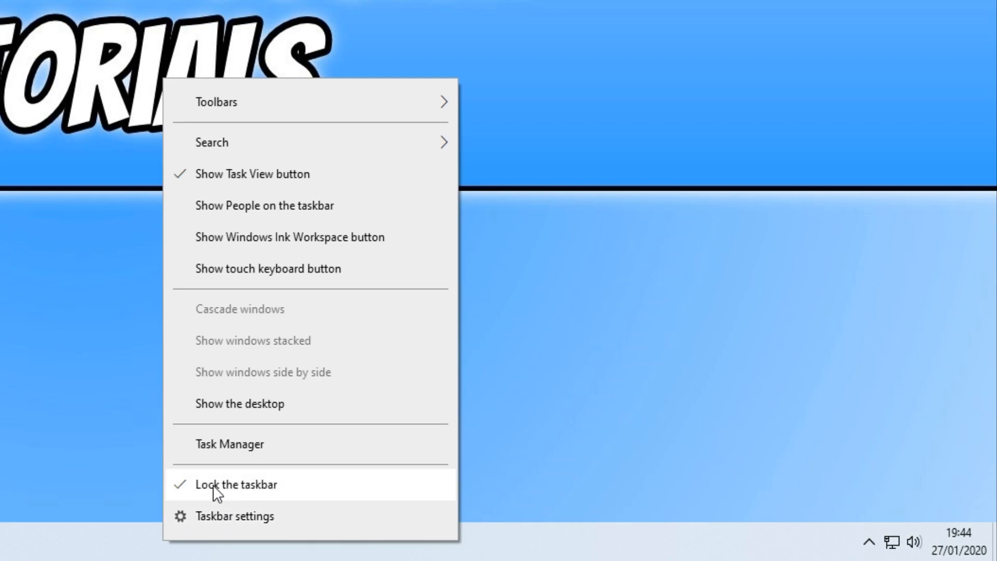
click(237, 484)
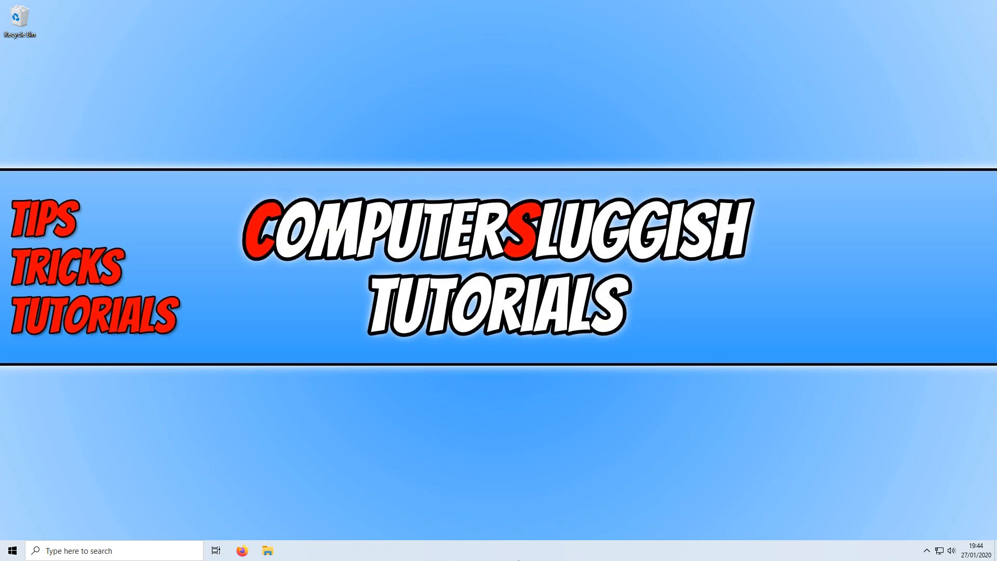
- Drag the taskbar to the left edge, then the top, then the right edge
click(11, 550)
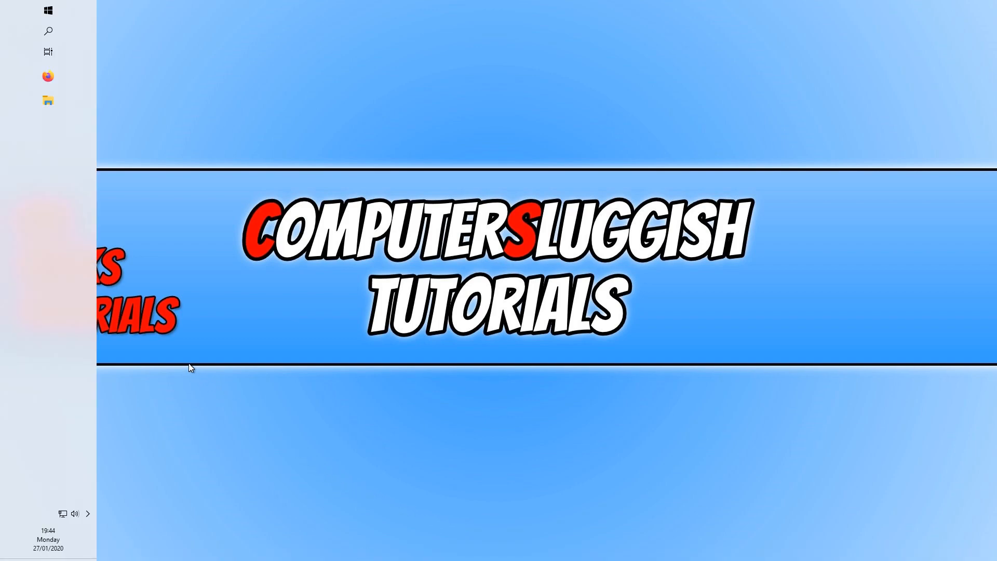
mouse_move(24, 301)
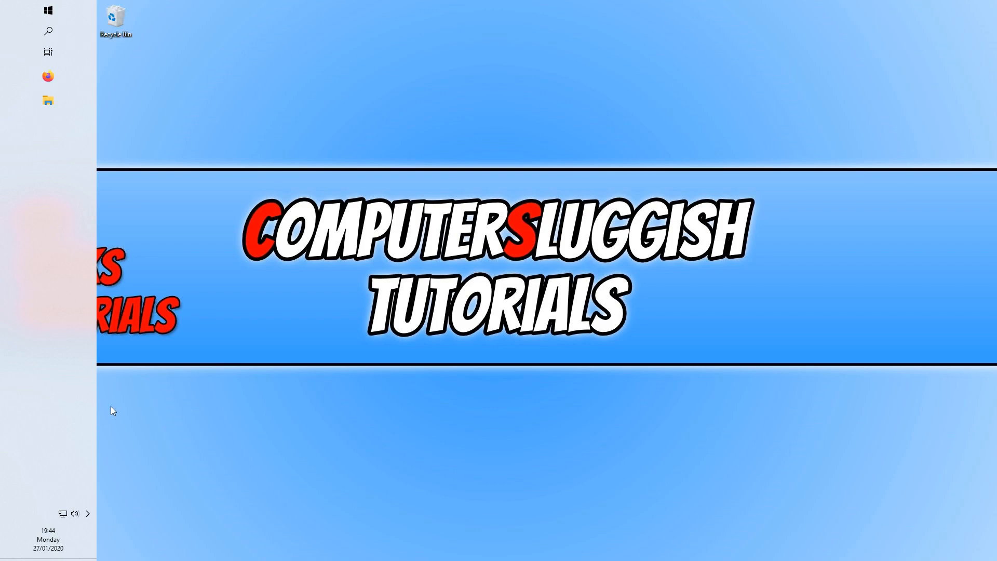
mouse_move(60, 415)
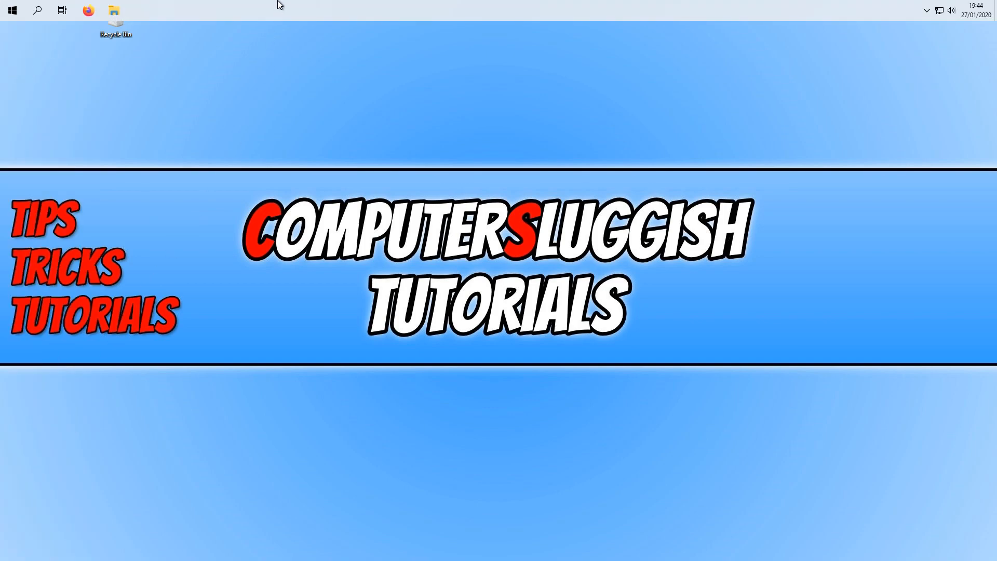
drag(115, 25, 19, 41)
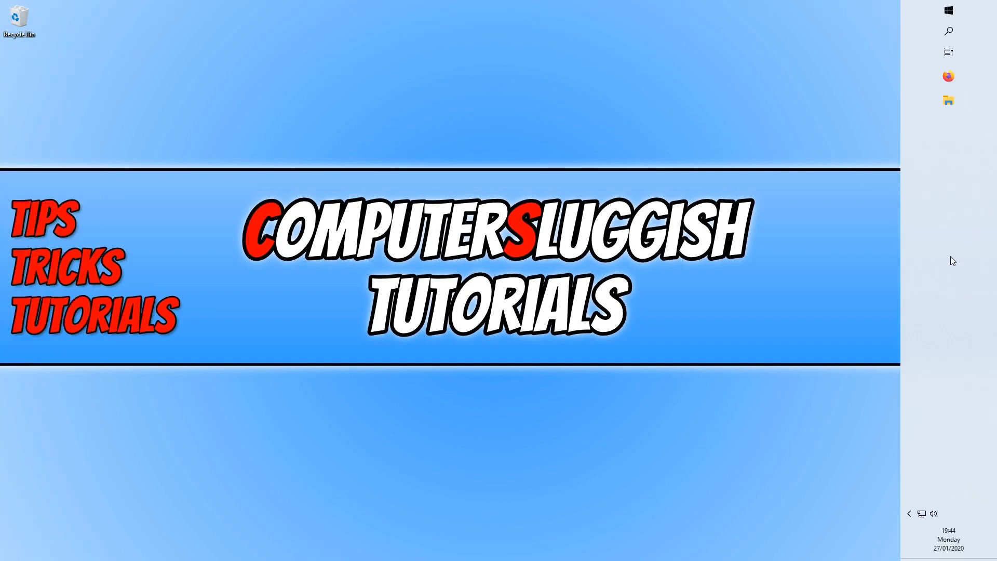
mouse_move(729, 273)
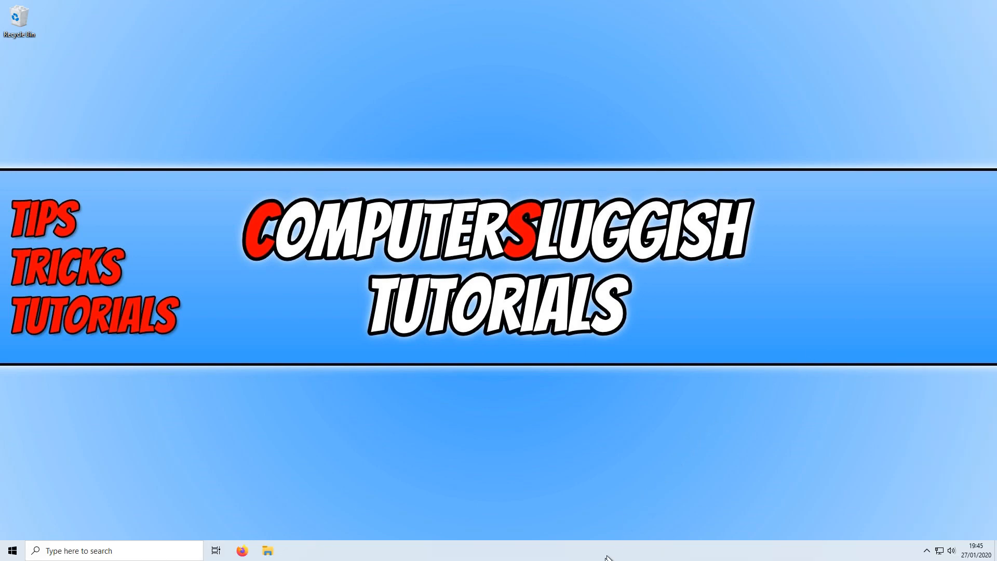
mouse_move(655, 401)
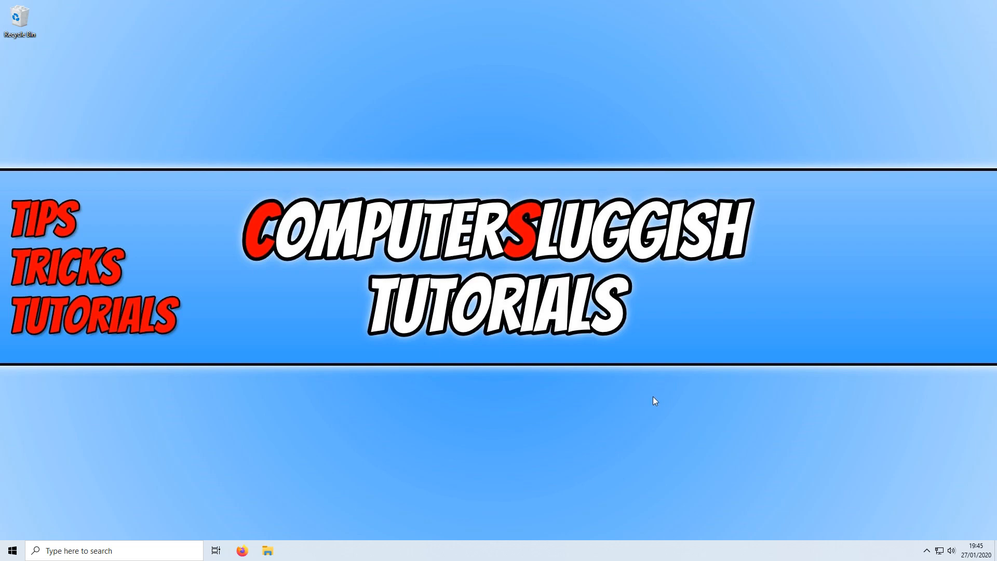
mouse_move(652, 404)
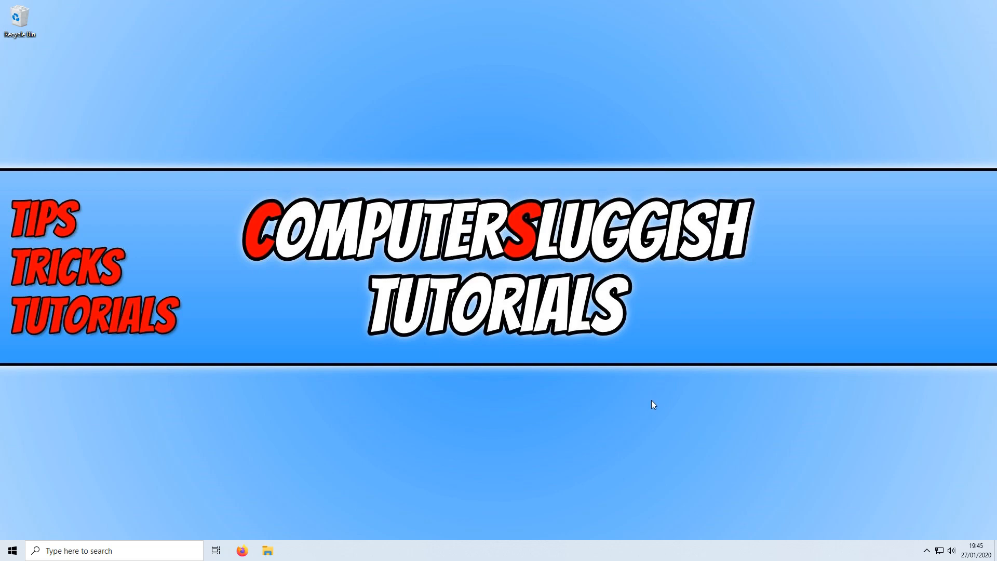